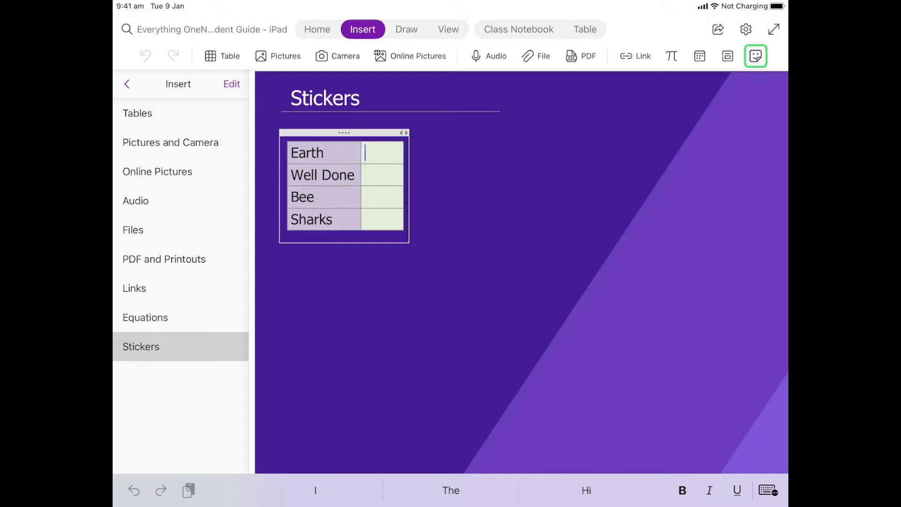
- Open Stickers from the Insert ribbon and show the Planets category
click(755, 56)
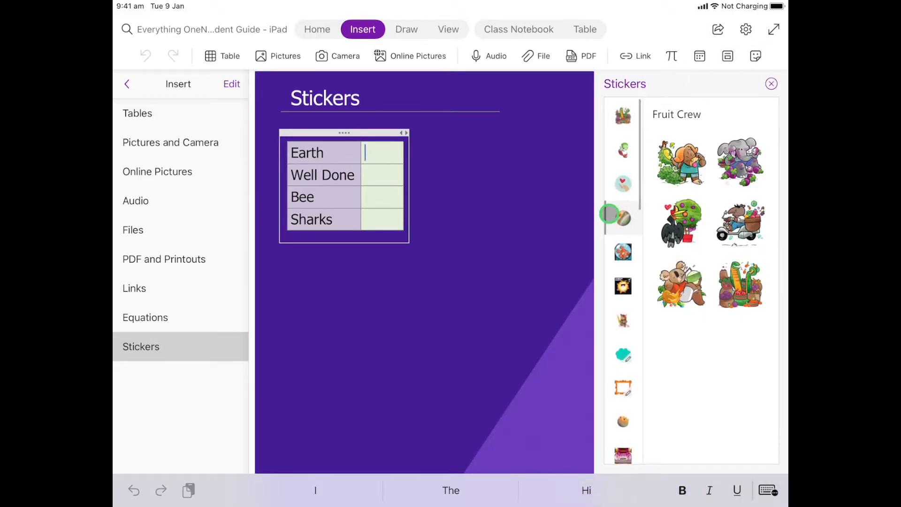
scroll(down, 3)
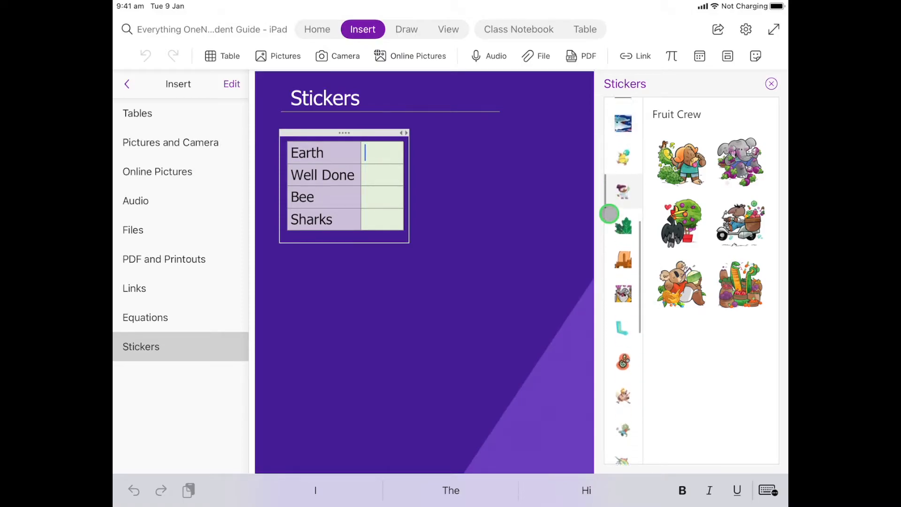
scroll(down, 3)
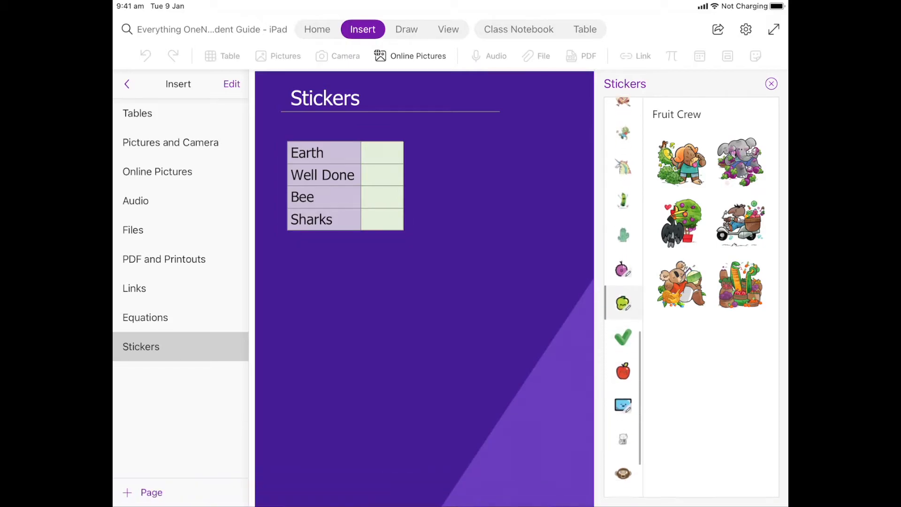
scroll(down, 3)
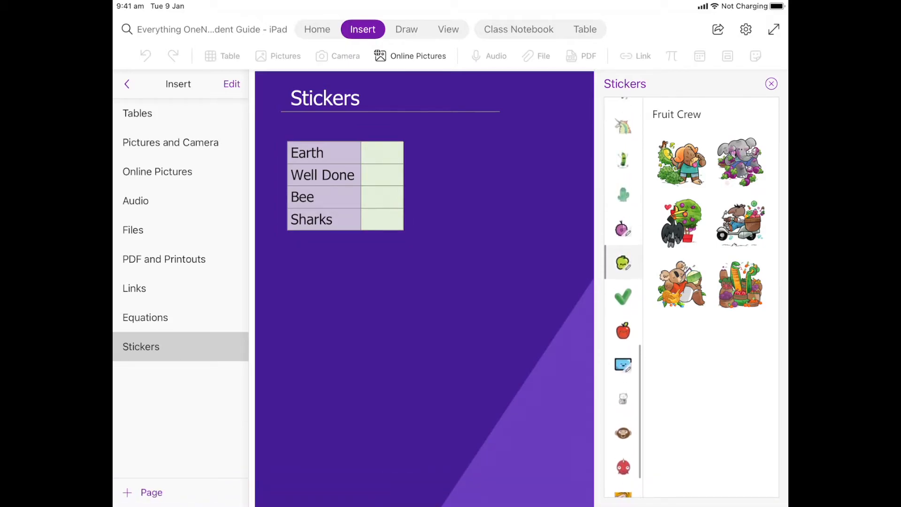
scroll(down, 3)
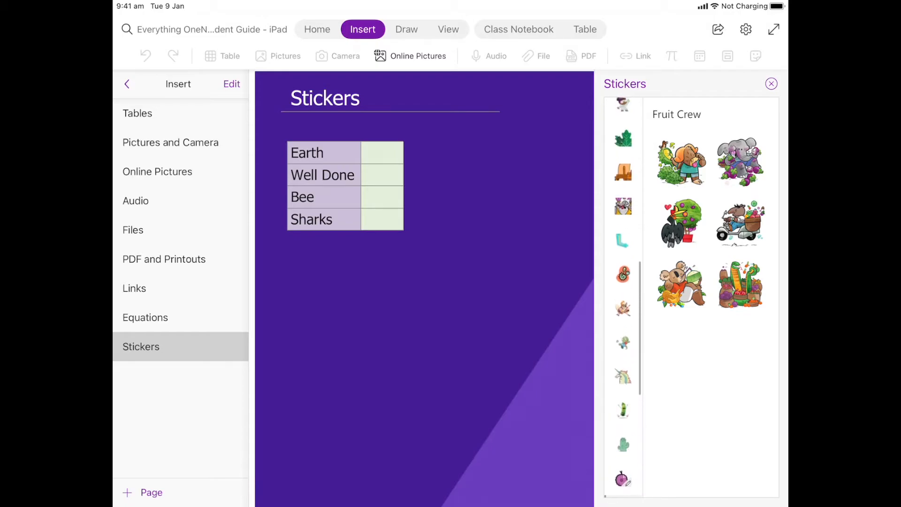
scroll(down, 3)
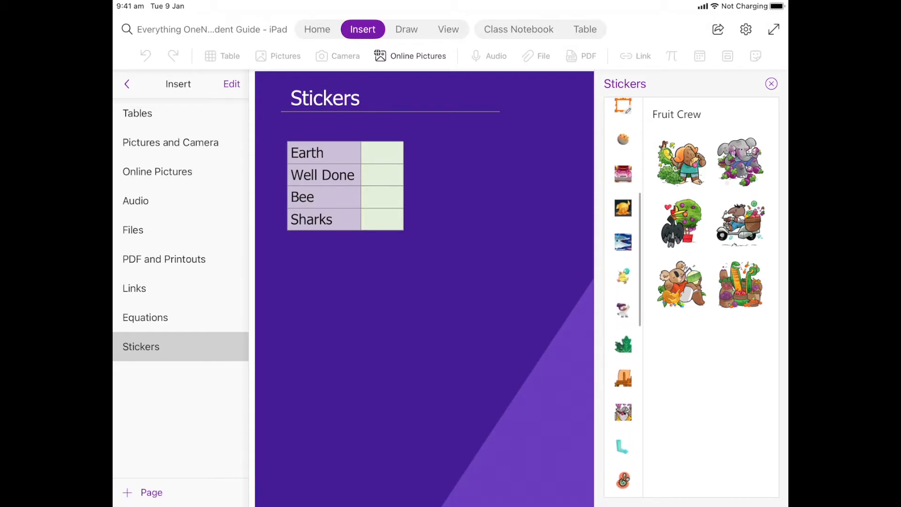
scroll(down, 3)
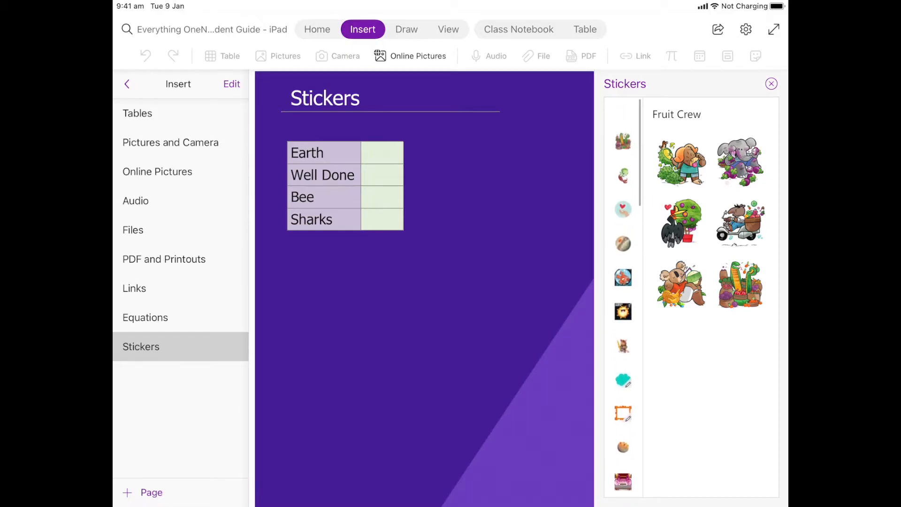
scroll(down, 3)
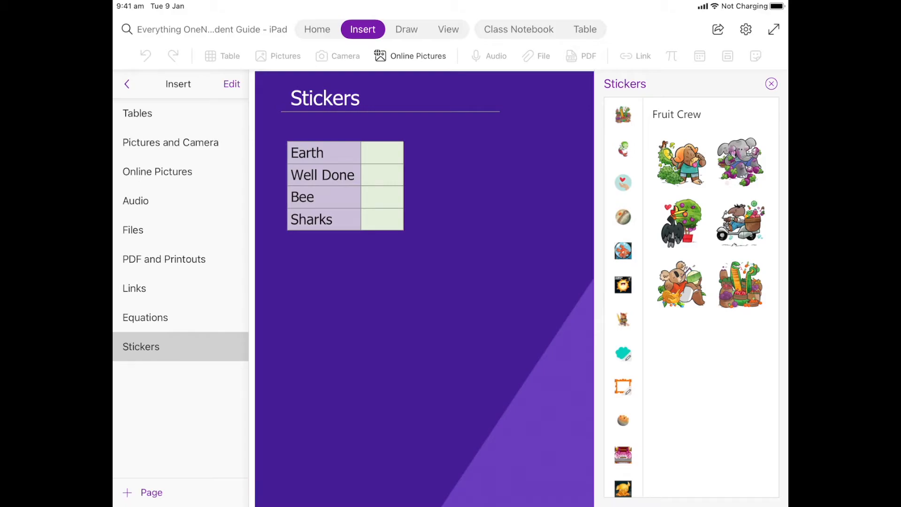
click(623, 216)
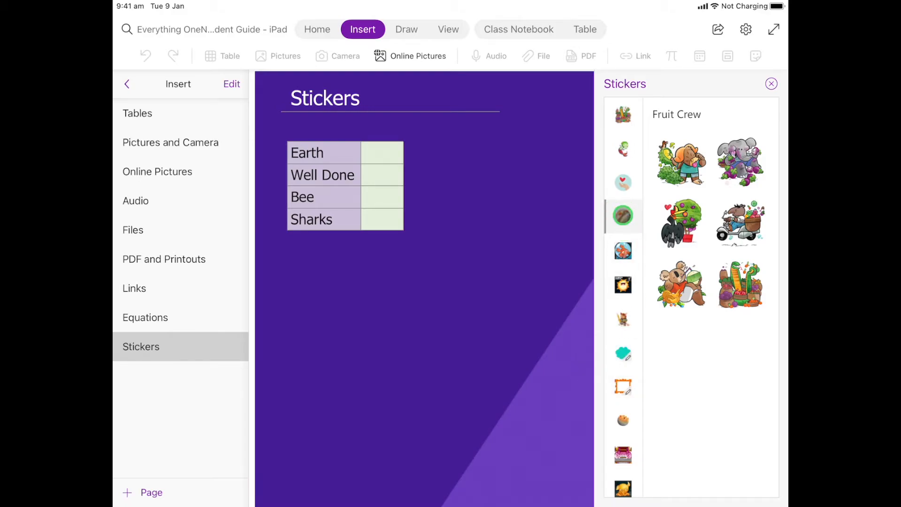
click(623, 217)
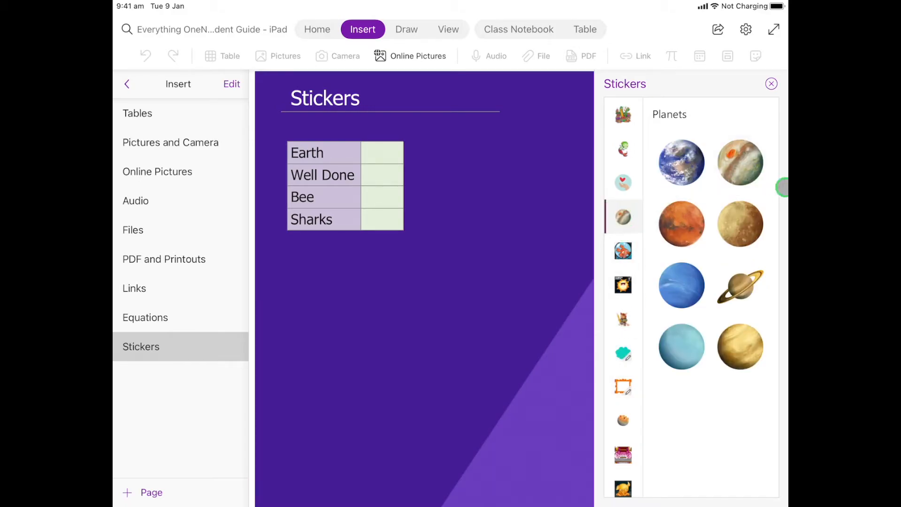
- Insert the Earth planet sticker beside the Earth label, then move to the Well Done cell
click(682, 162)
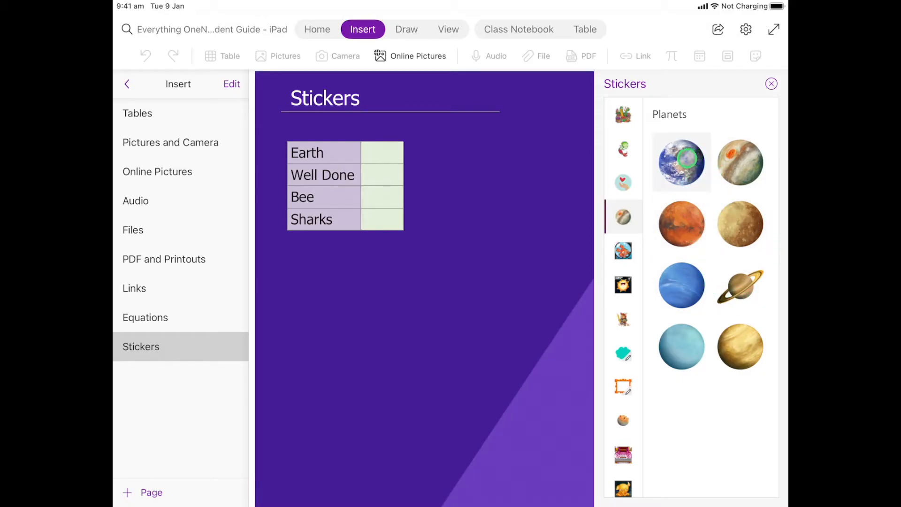
click(681, 162)
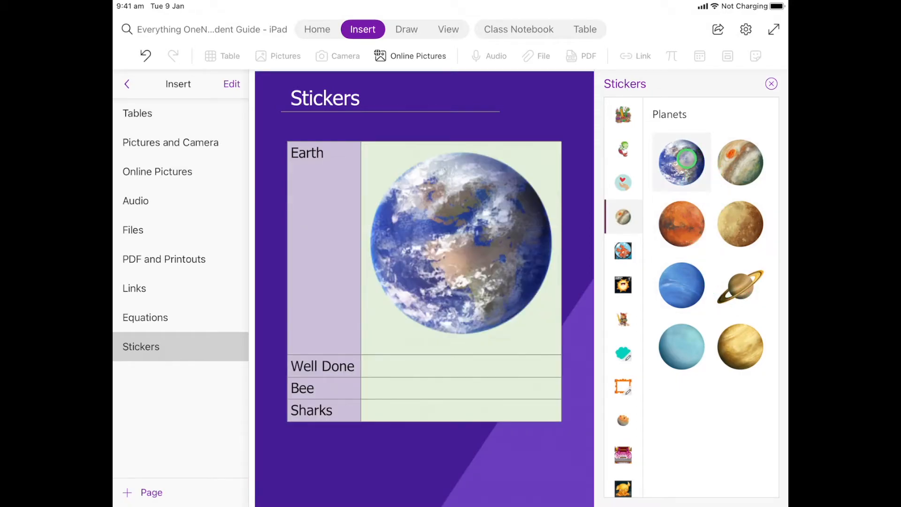
drag(681, 162, 391, 243)
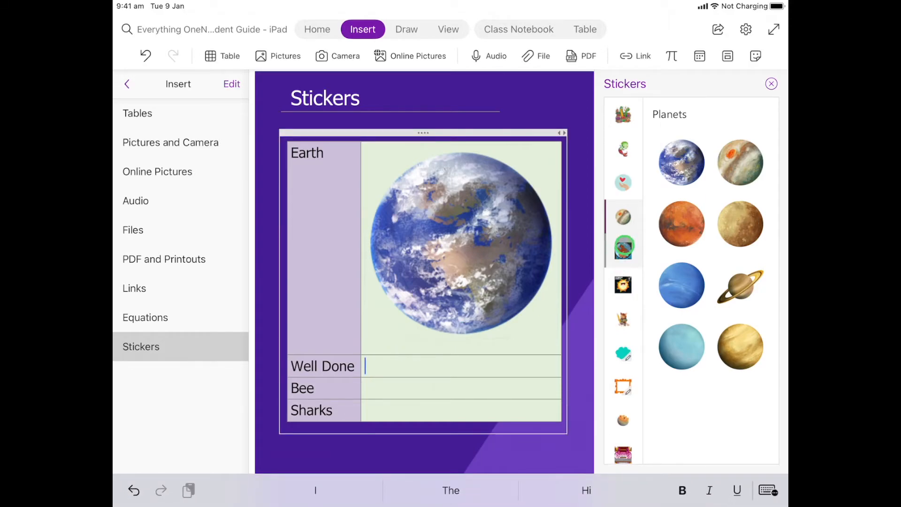
- Show the Bubble Doodle stickers and try the purple Well Done! and Nice Work! bubbles
click(623, 355)
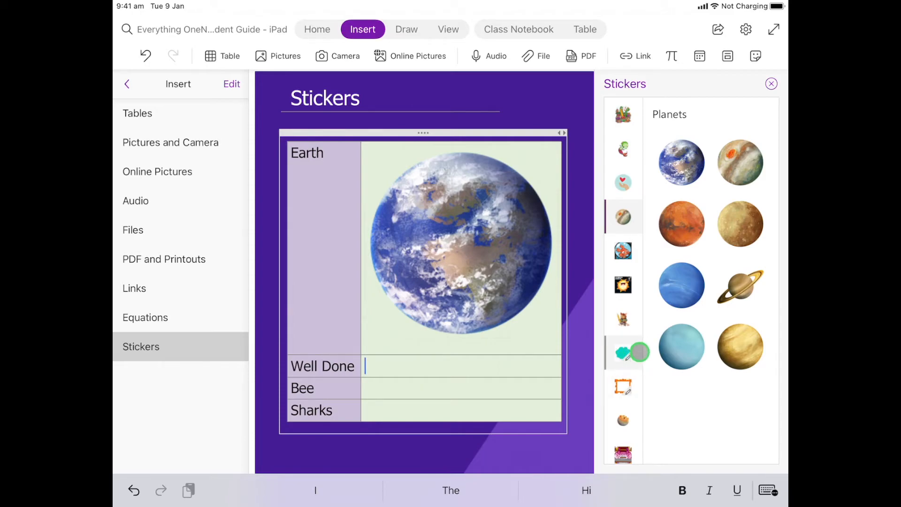
click(623, 352)
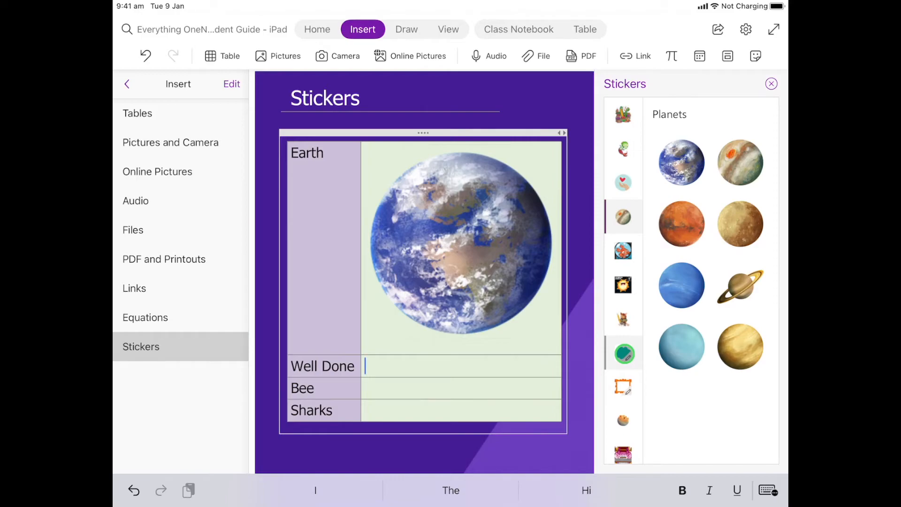
click(622, 353)
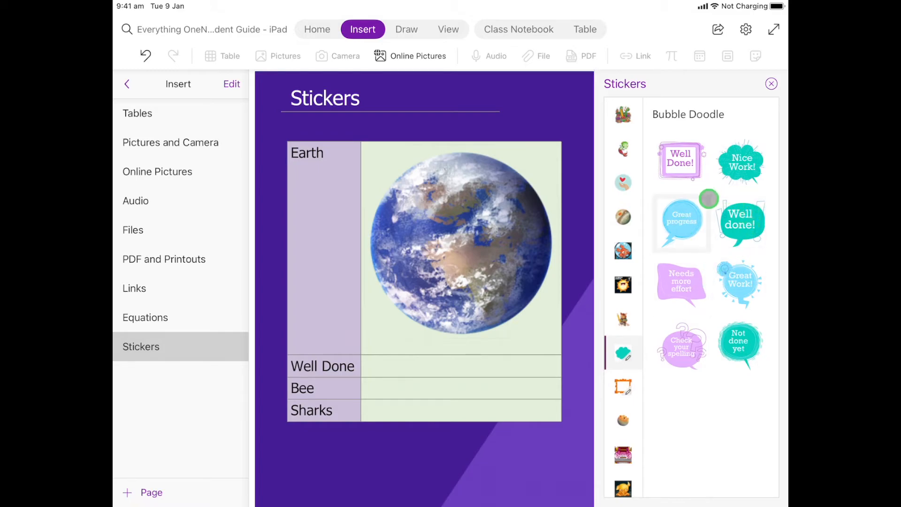
click(681, 161)
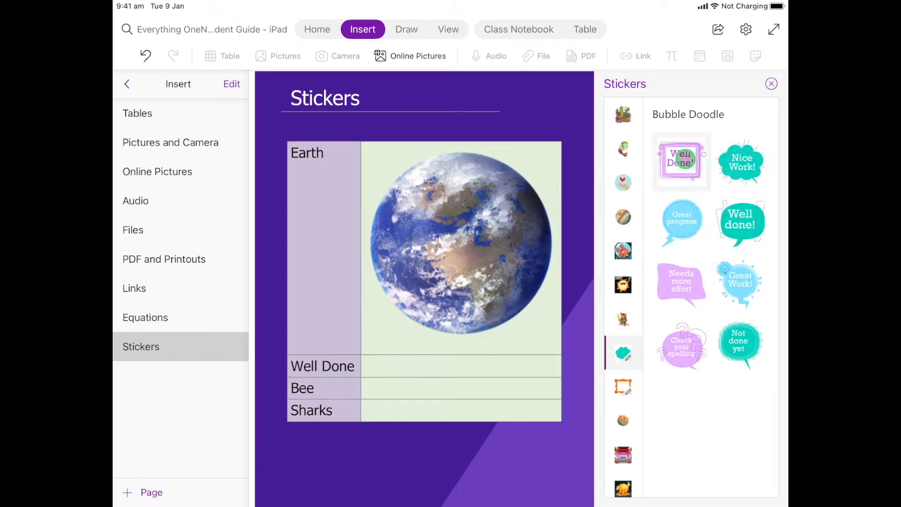
click(740, 223)
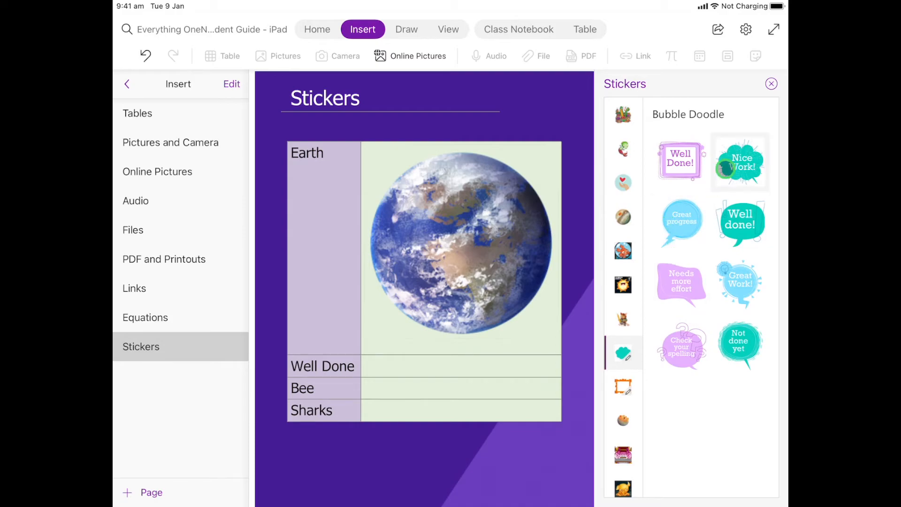
- Change the teal Nice Work! bubble's text to 'Well Done' and insert it
click(740, 161)
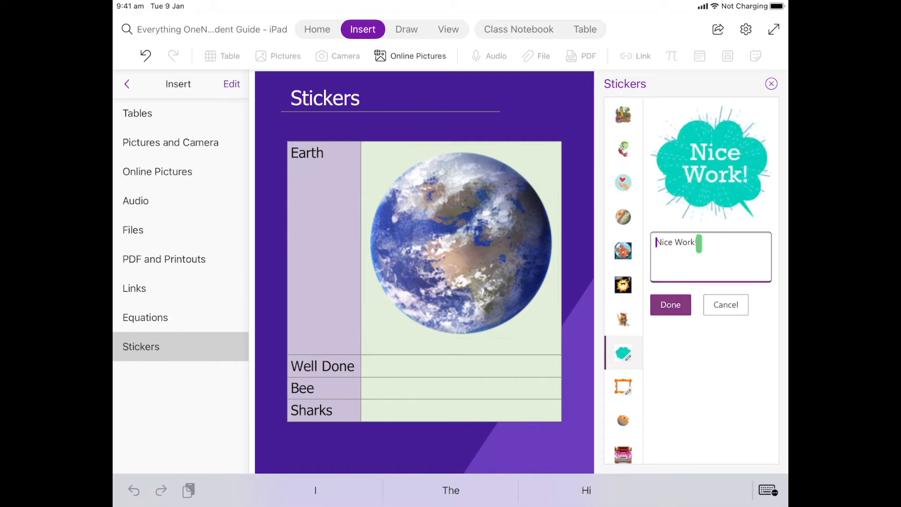
double_click(677, 242)
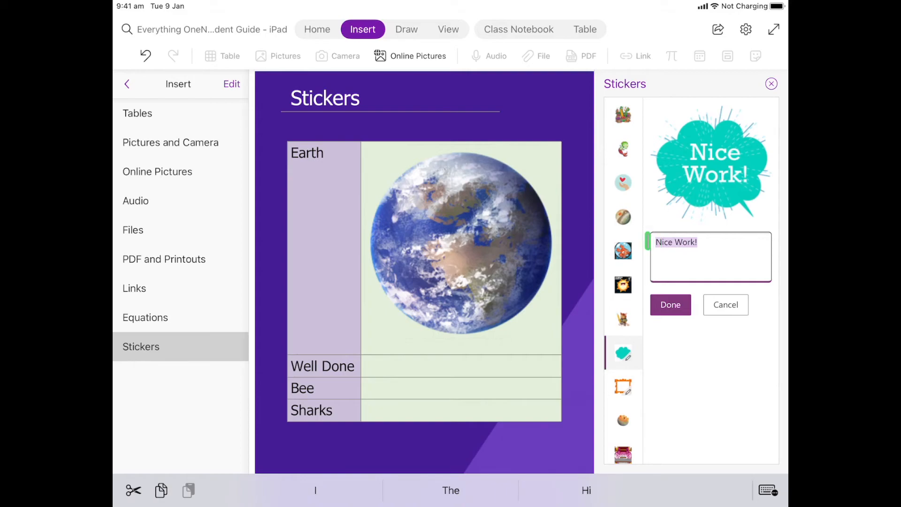
text(Well Done)
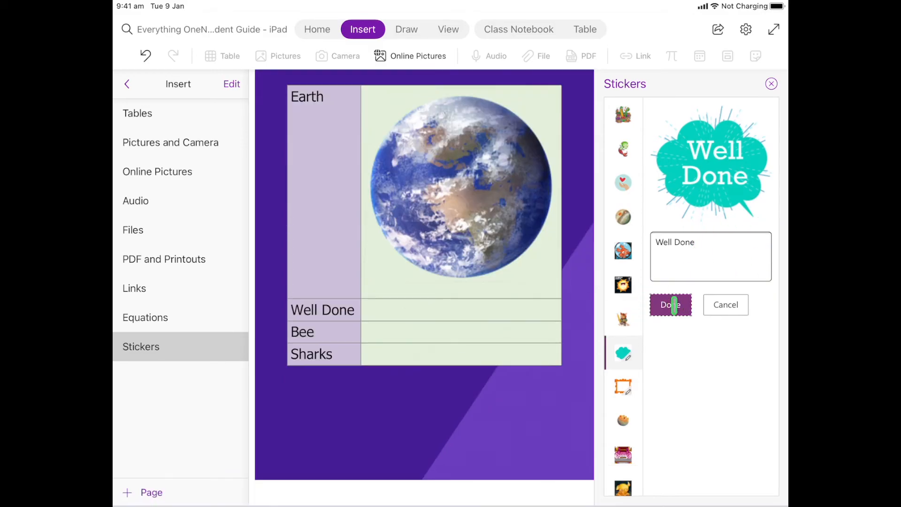
click(670, 305)
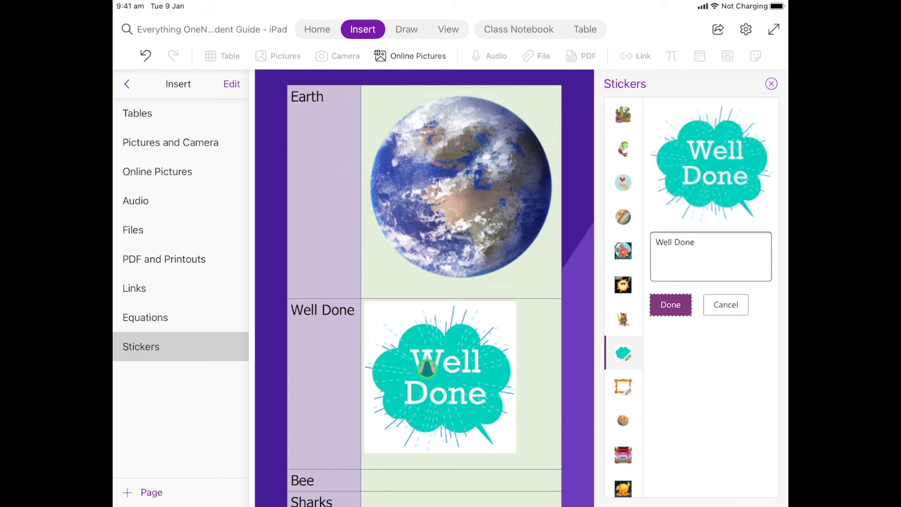